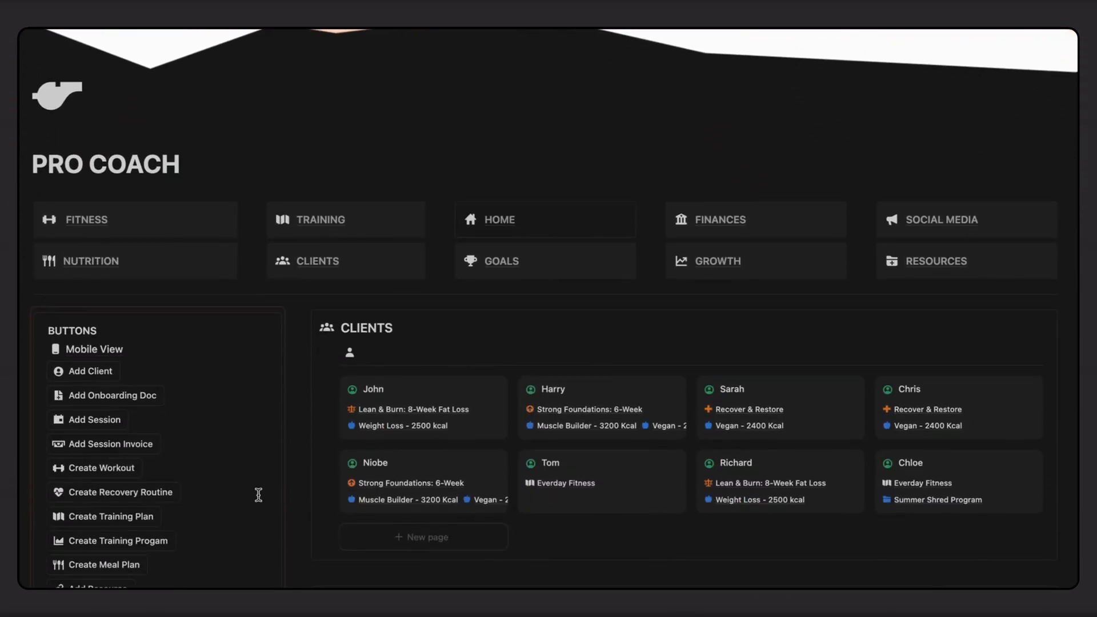
Step: Scroll to Workout Folders and open the Interval Workouts folder with its four workouts and clients Chris and John
scroll("down", 3)
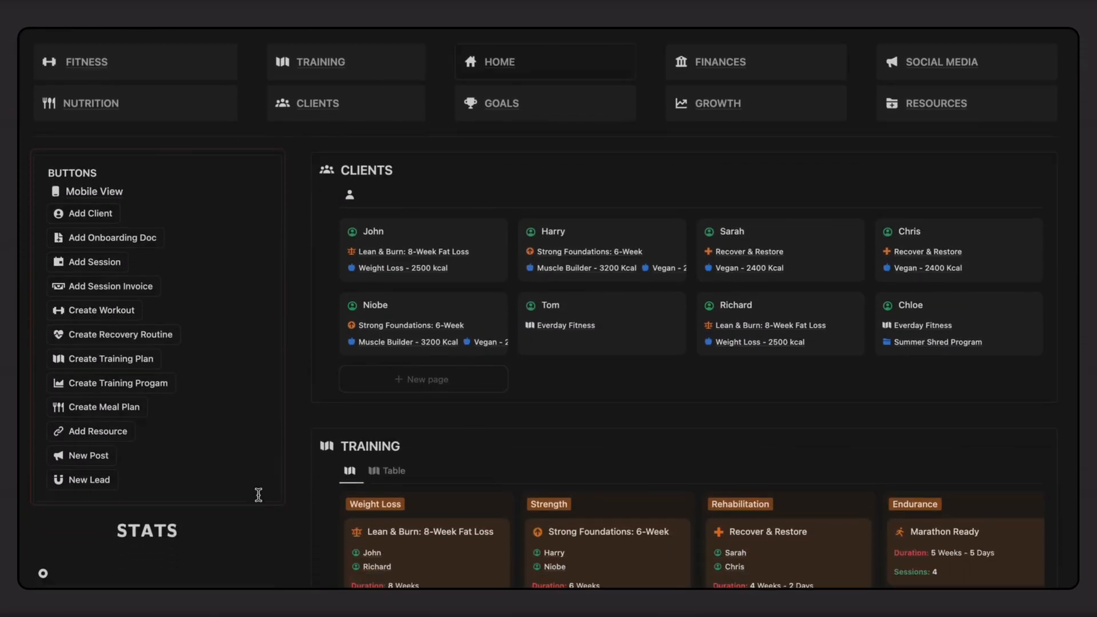
scroll("down", 3)
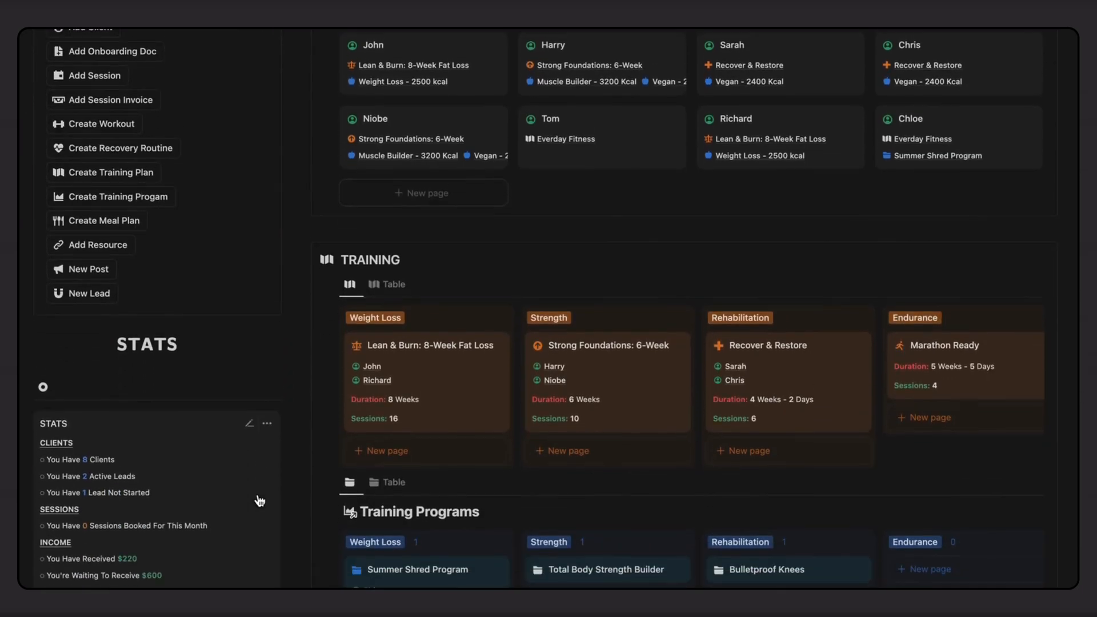
scroll("down", 3)
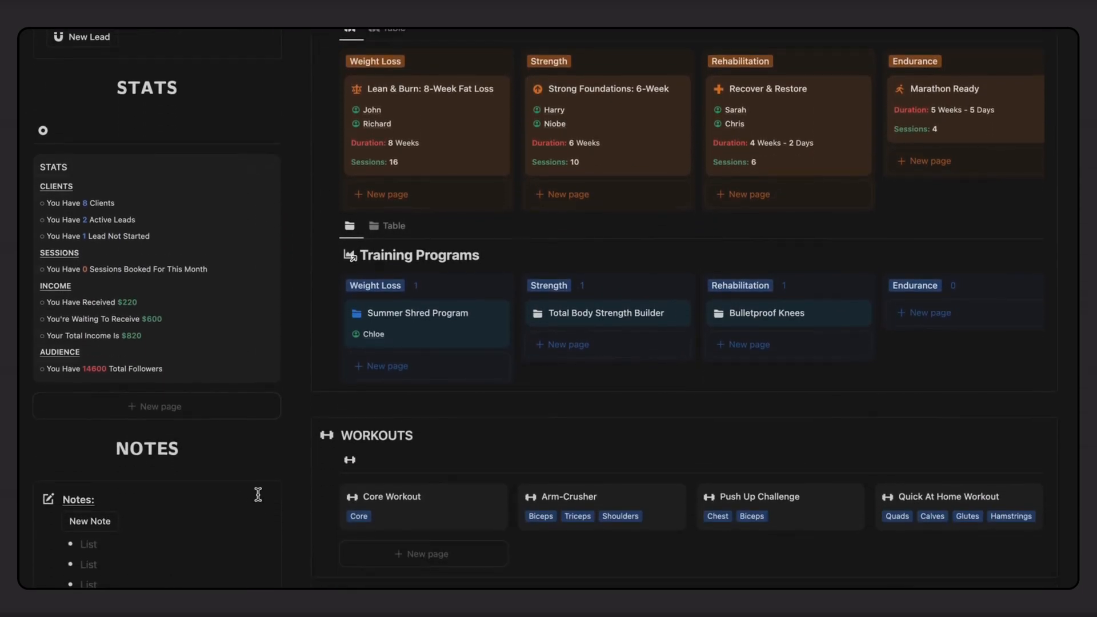
scroll("down", 3)
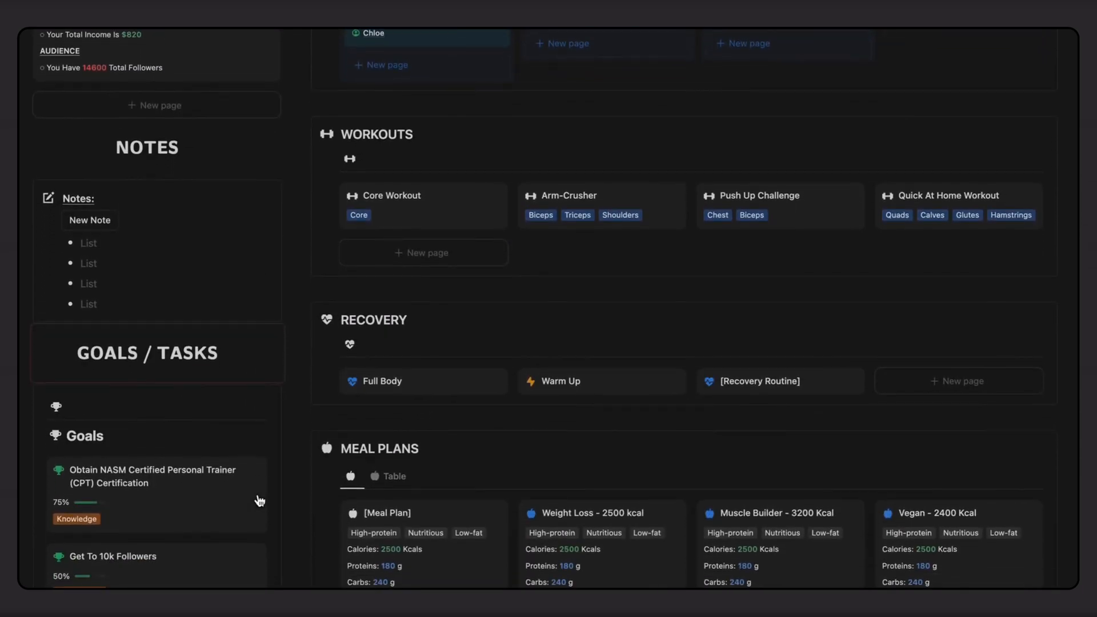
scroll("down", 3)
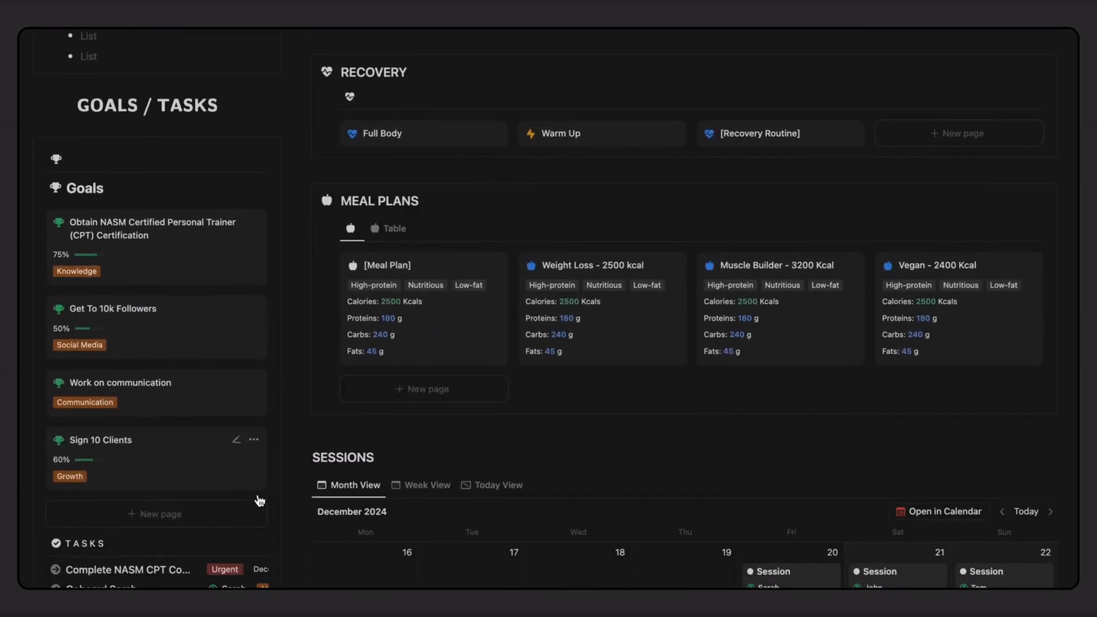
scroll("down", 3)
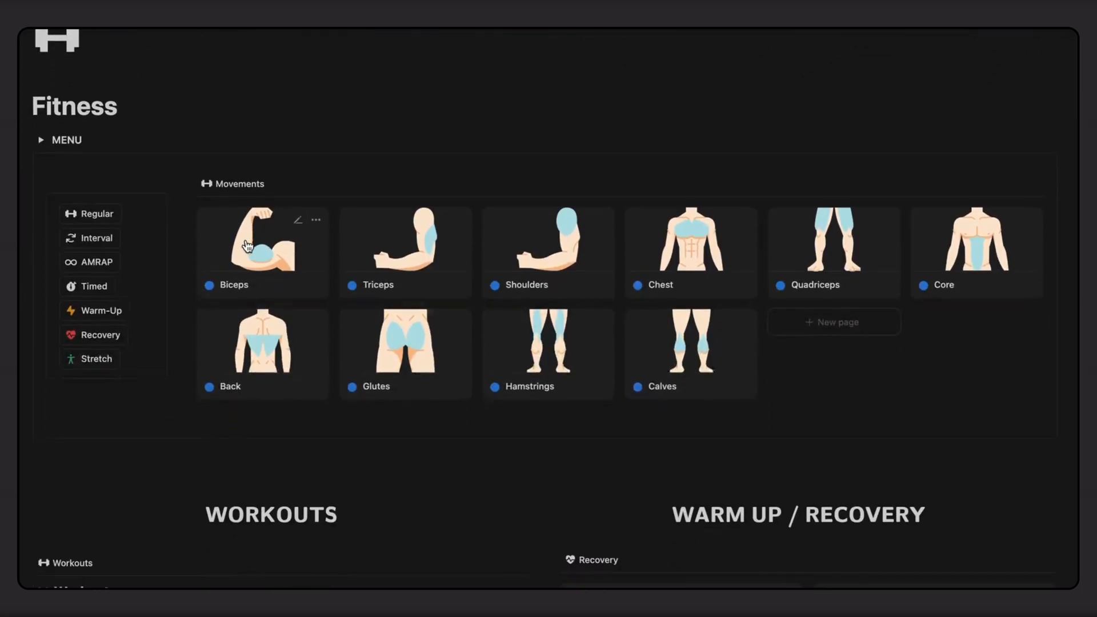
scroll("down", 3)
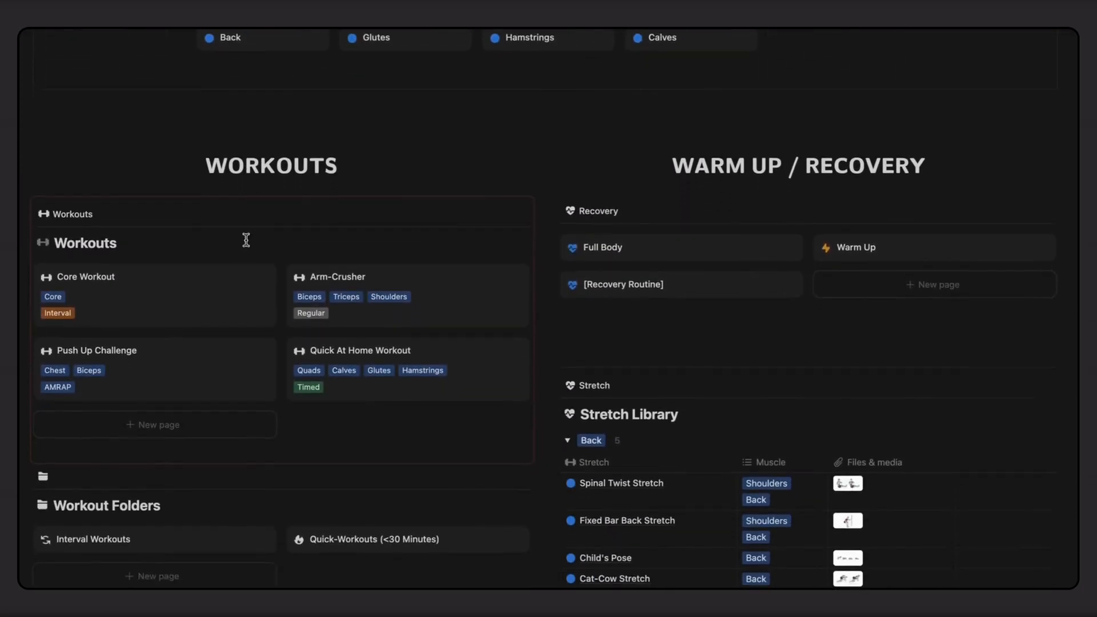
scroll("down", 3)
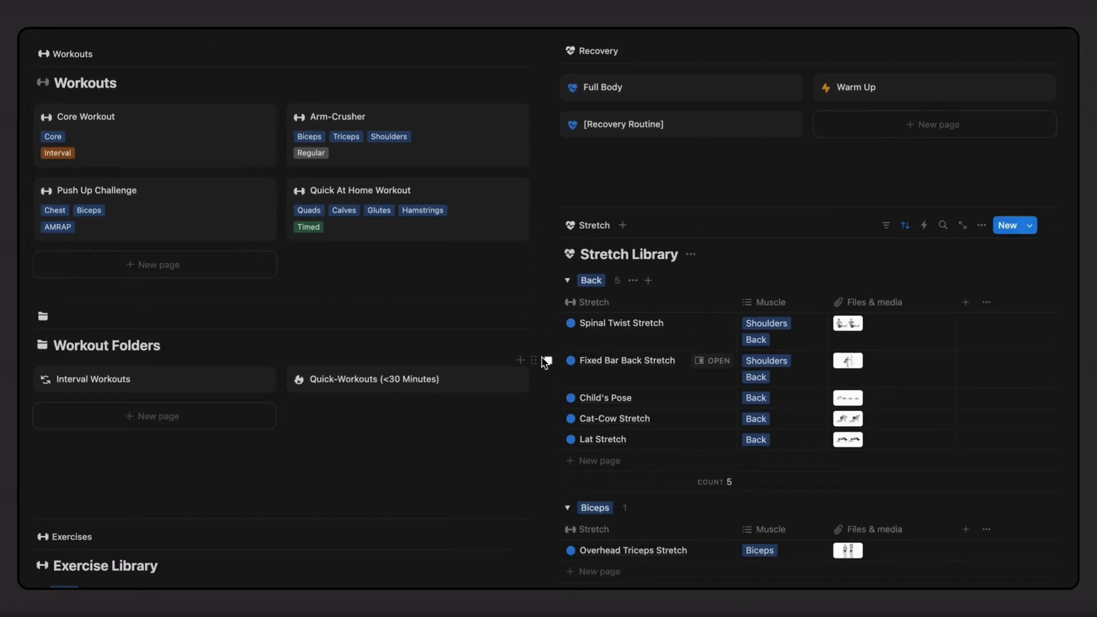
scroll("down", 3)
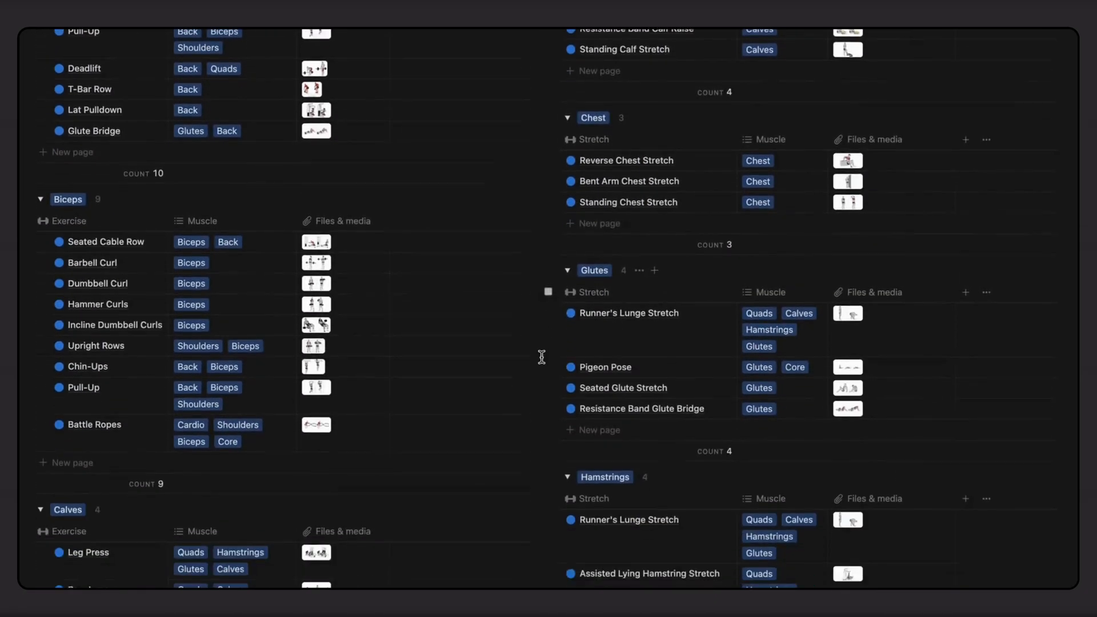
scroll("down", 3)
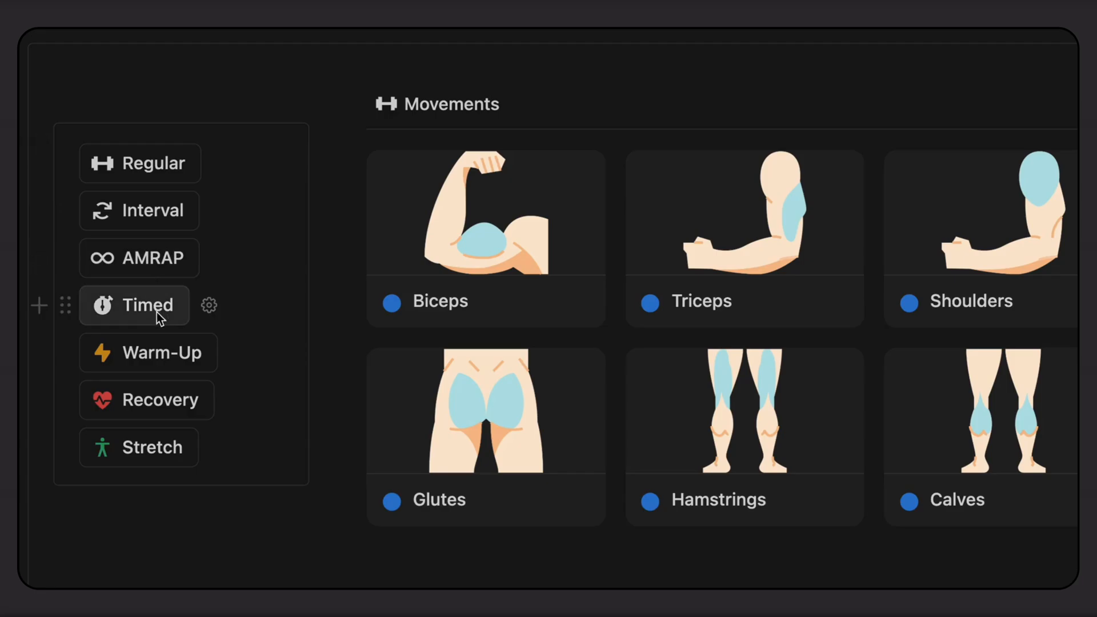
mouse_move(167, 438)
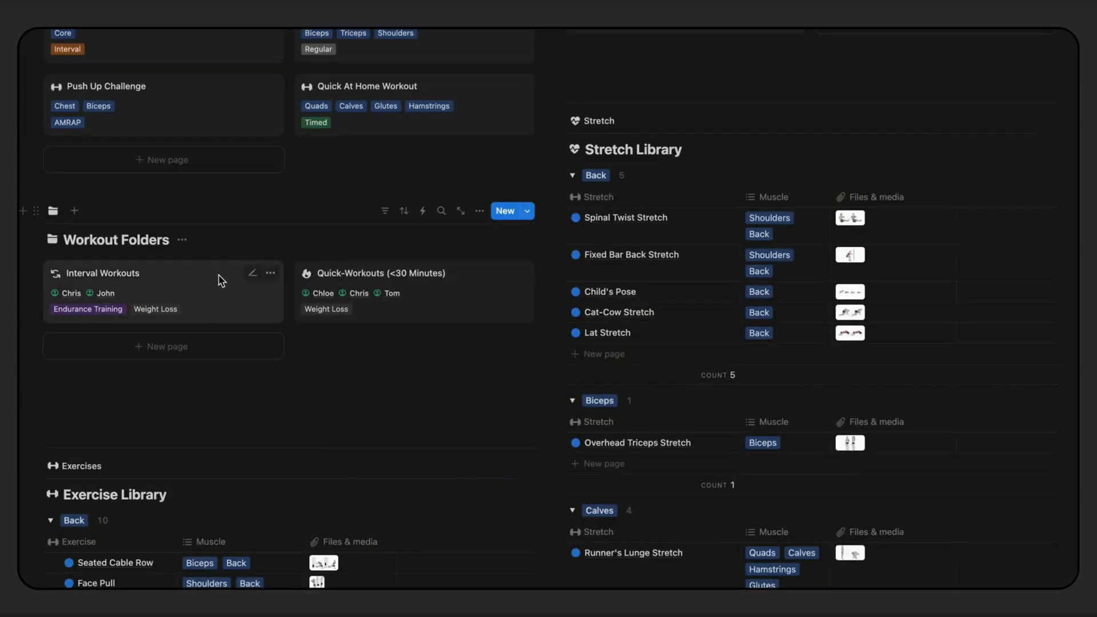
left_click(103, 273)
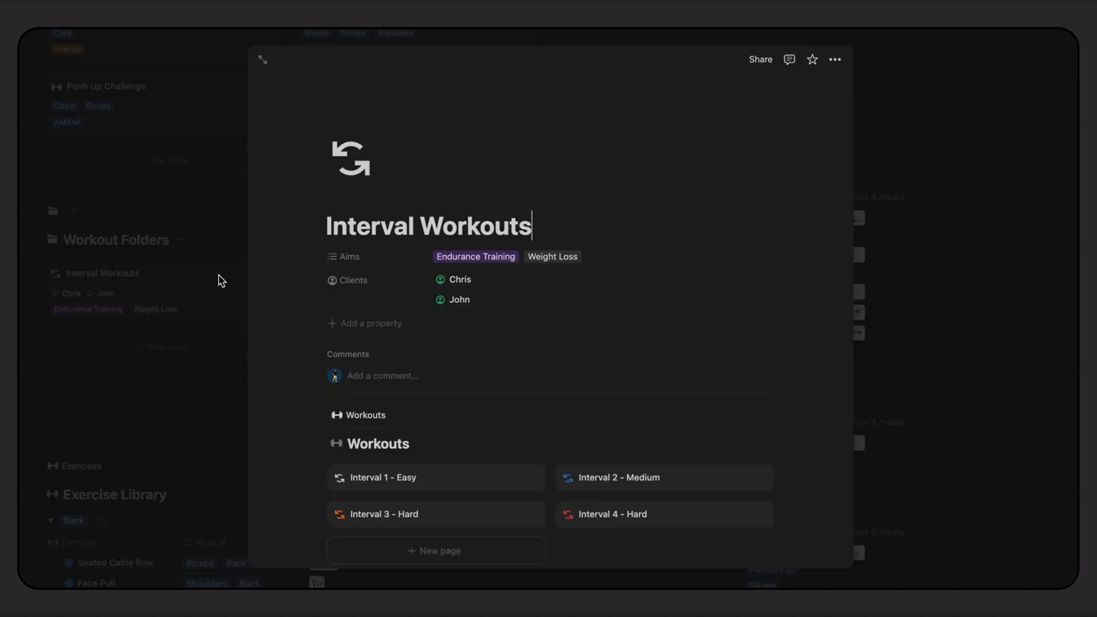
mouse_move(561, 374)
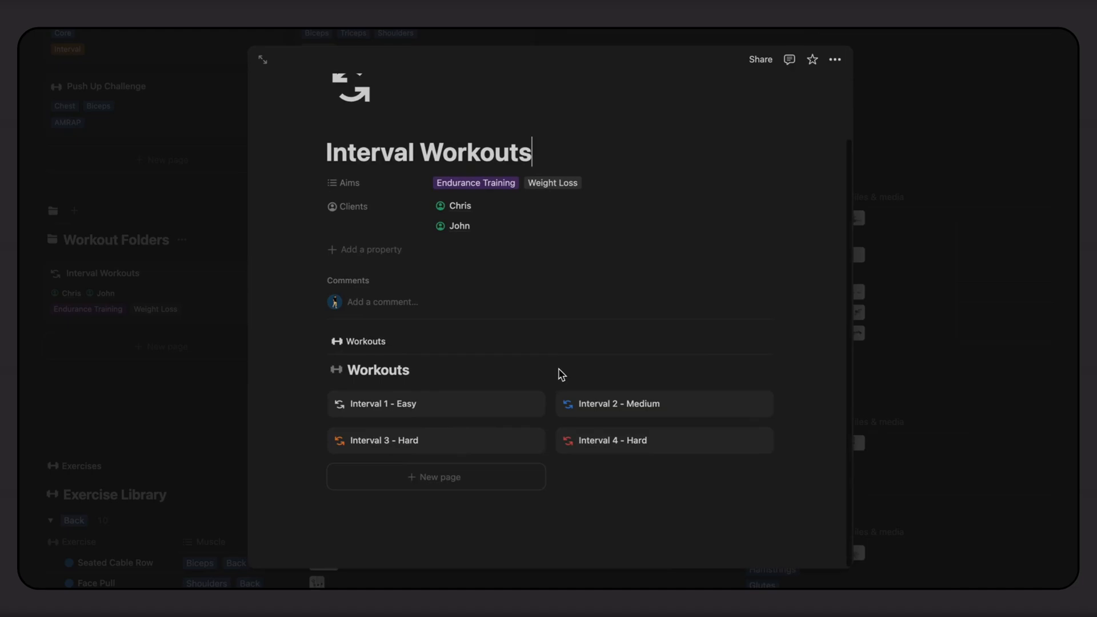
mouse_move(447, 410)
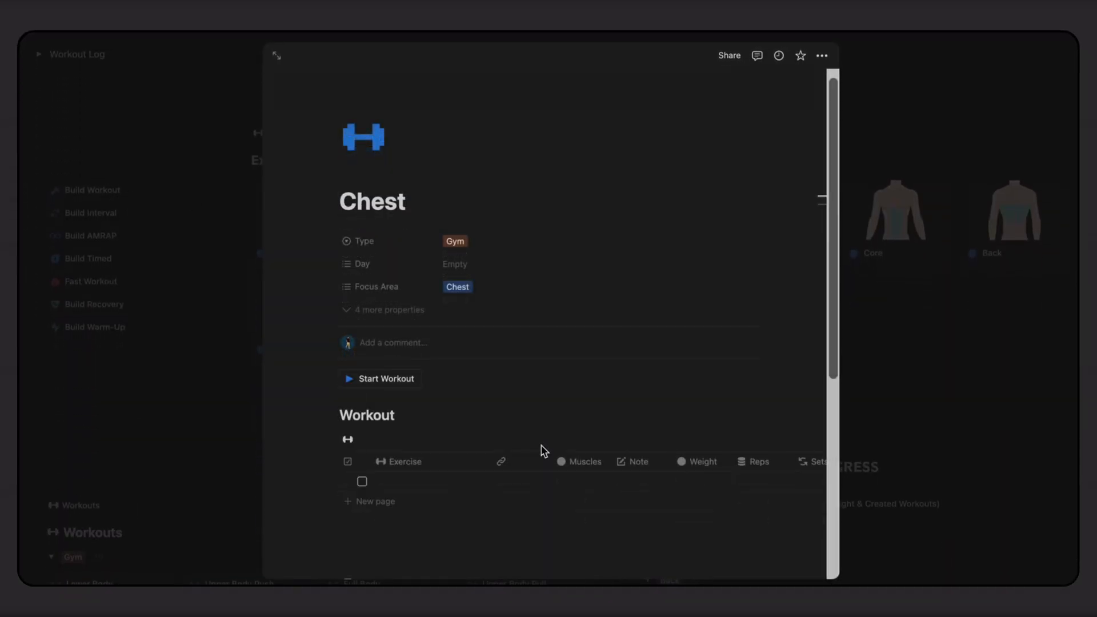
Step: Search 'bench' in the Chest workout's Exercise cell and link Bench Press from the Exercise Library
scroll("down", 3)
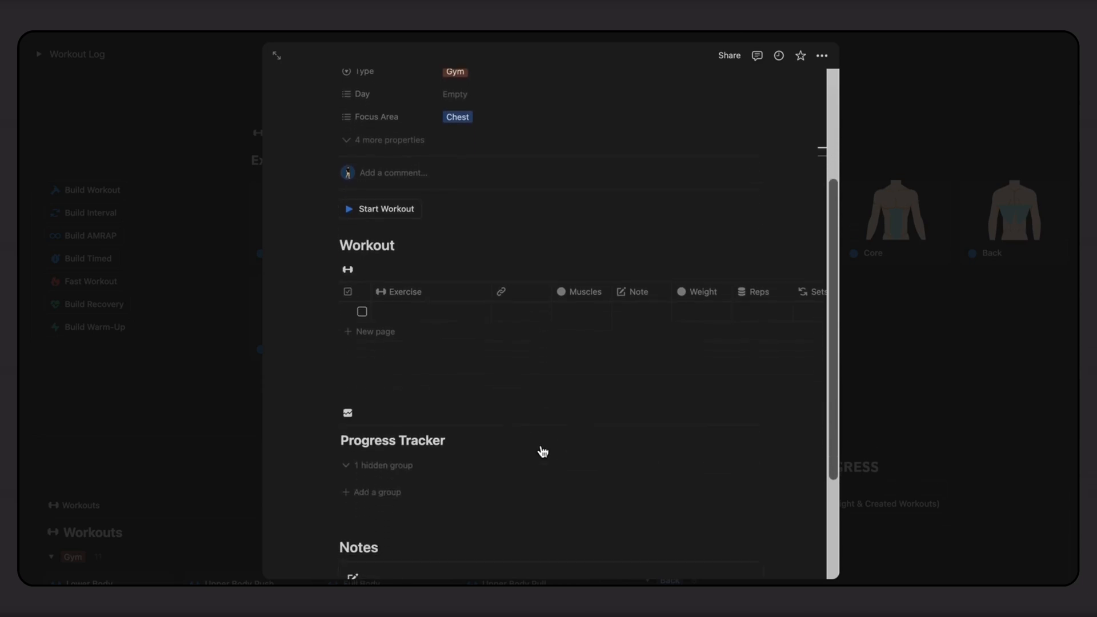
left_click(420, 311)
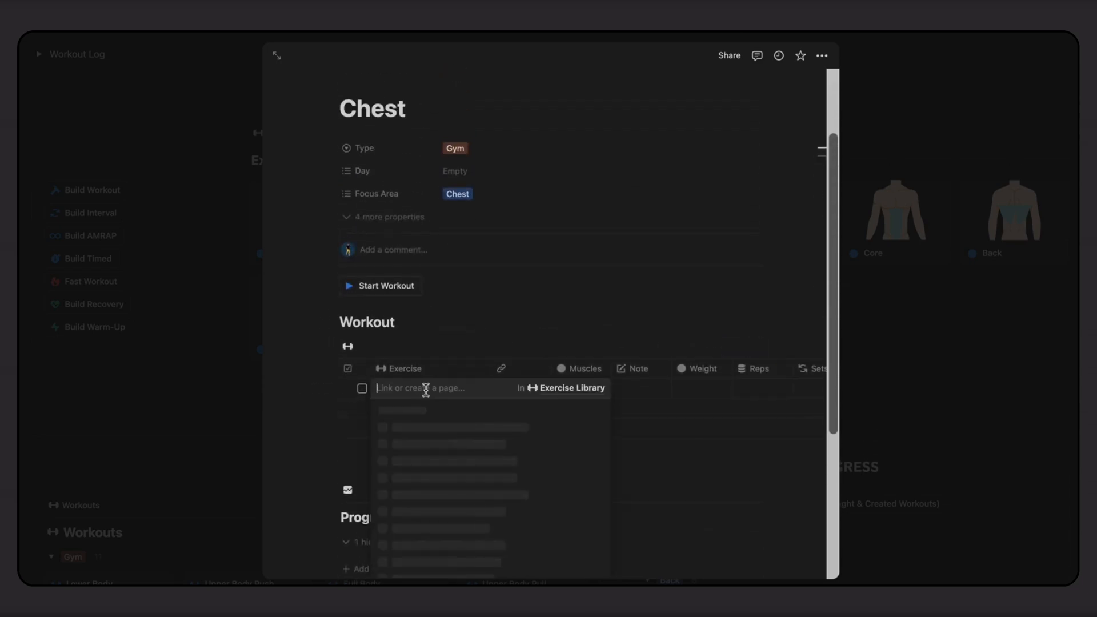
type("bench")
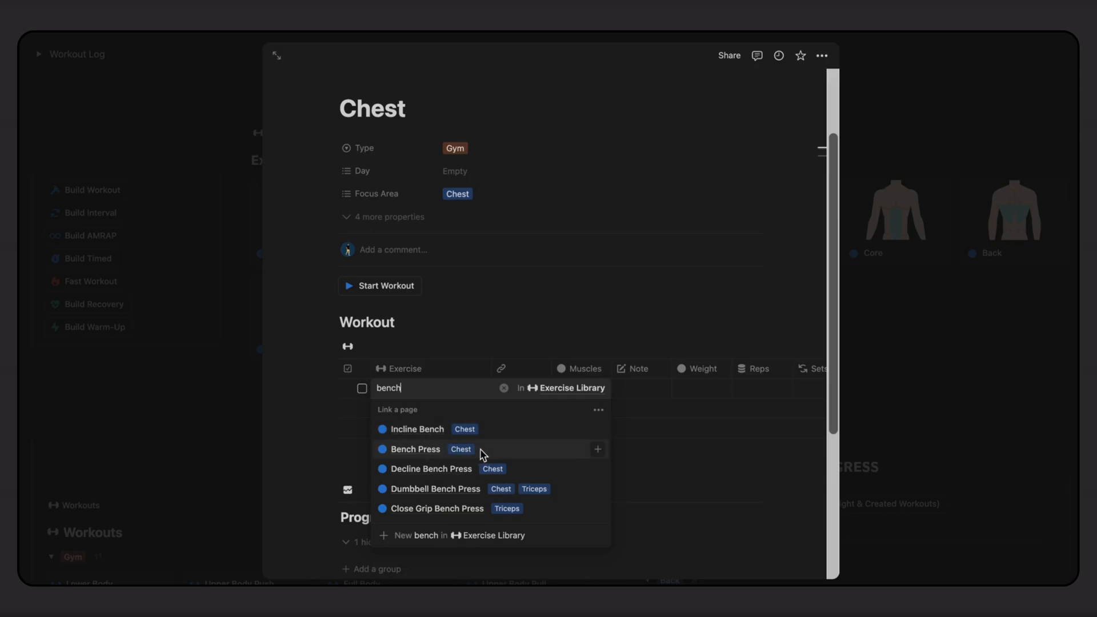
left_click(415, 450)
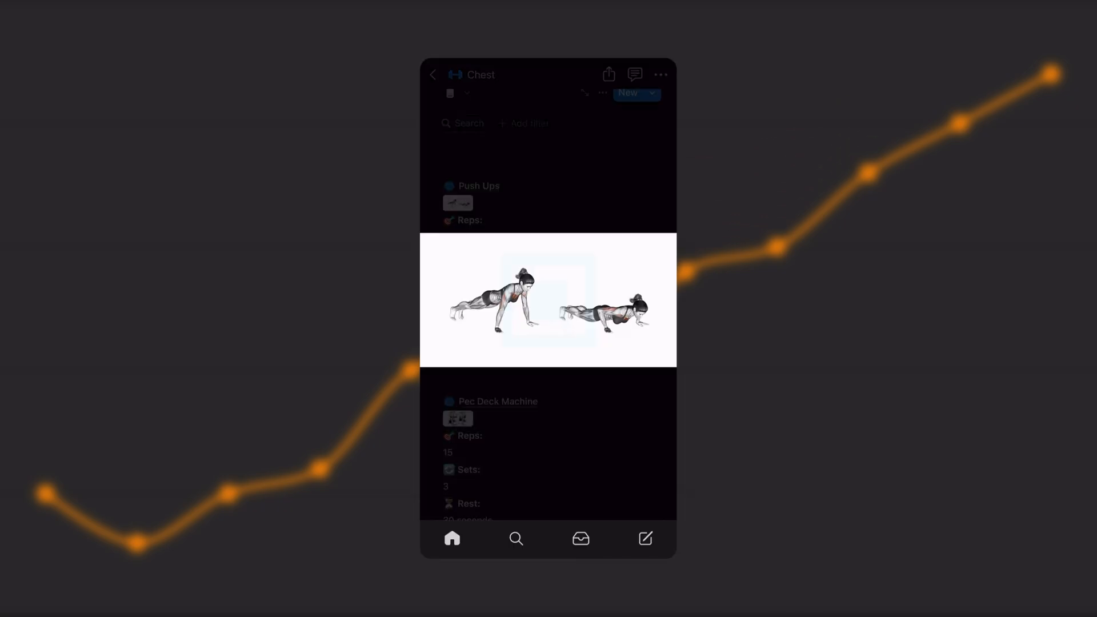
scroll("down", 3)
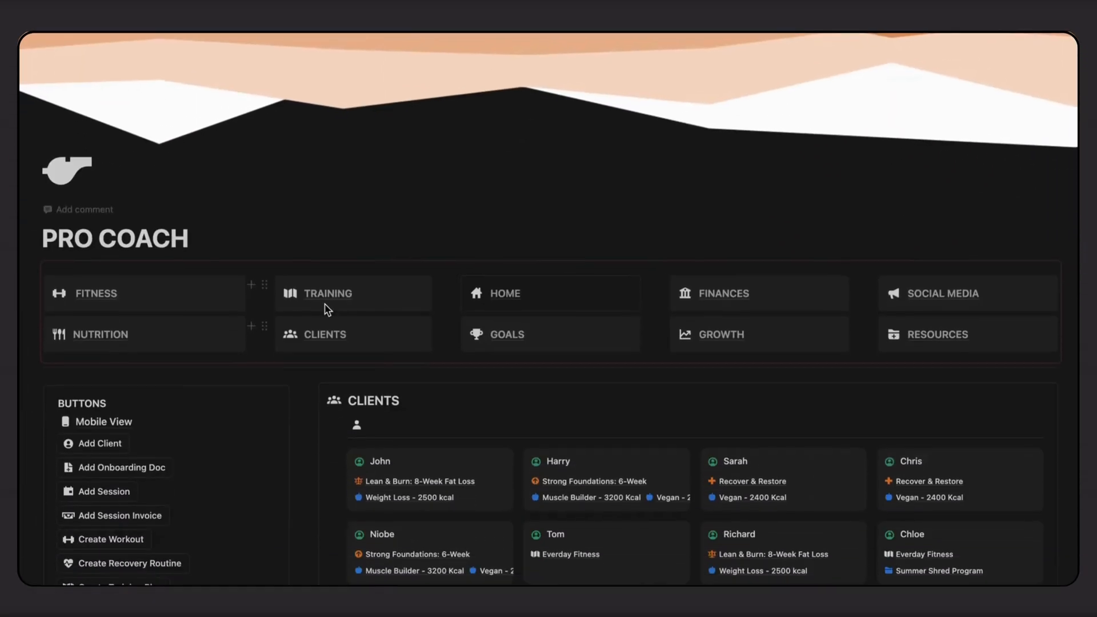
Step: Go to the Training page and scroll past Client Training Plans to the Training Programs board
left_click(344, 293)
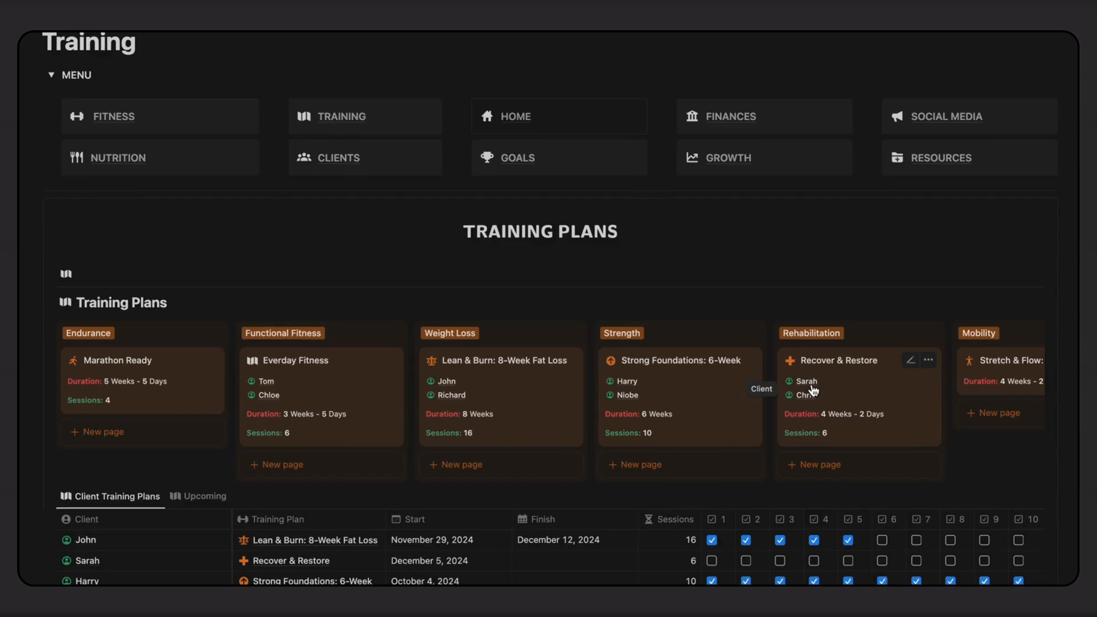
scroll("down", 3)
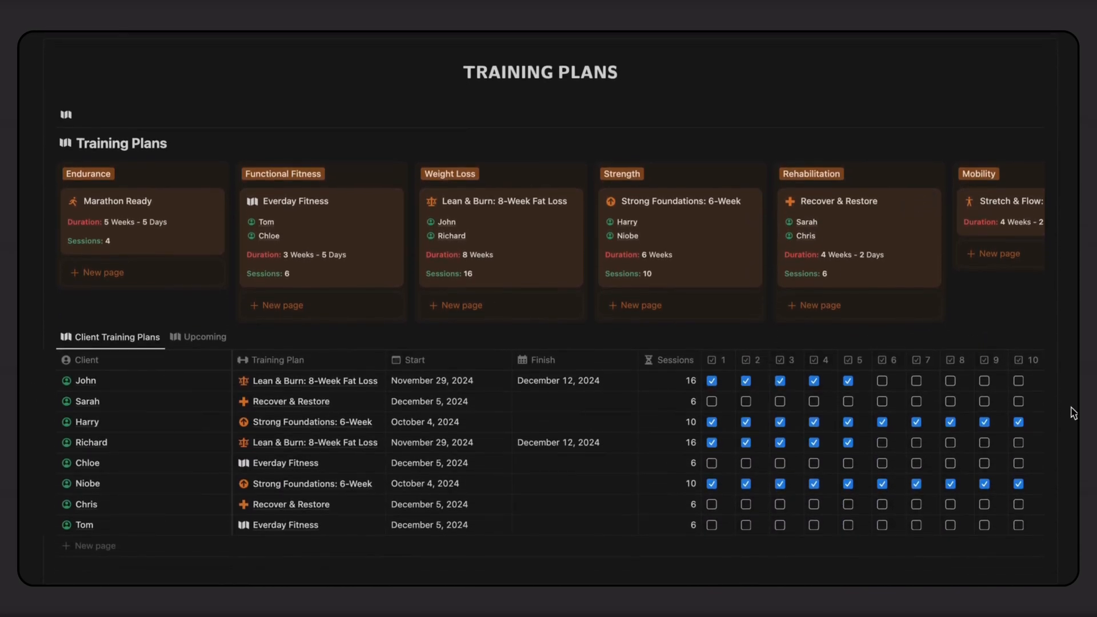
scroll("down", 3)
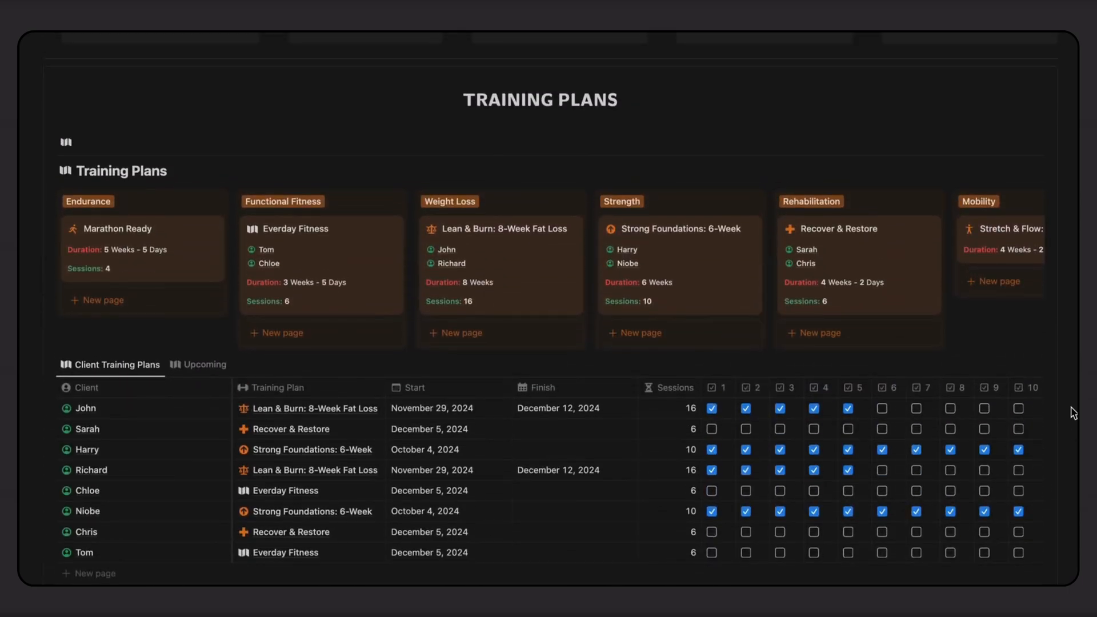
left_click(505, 229)
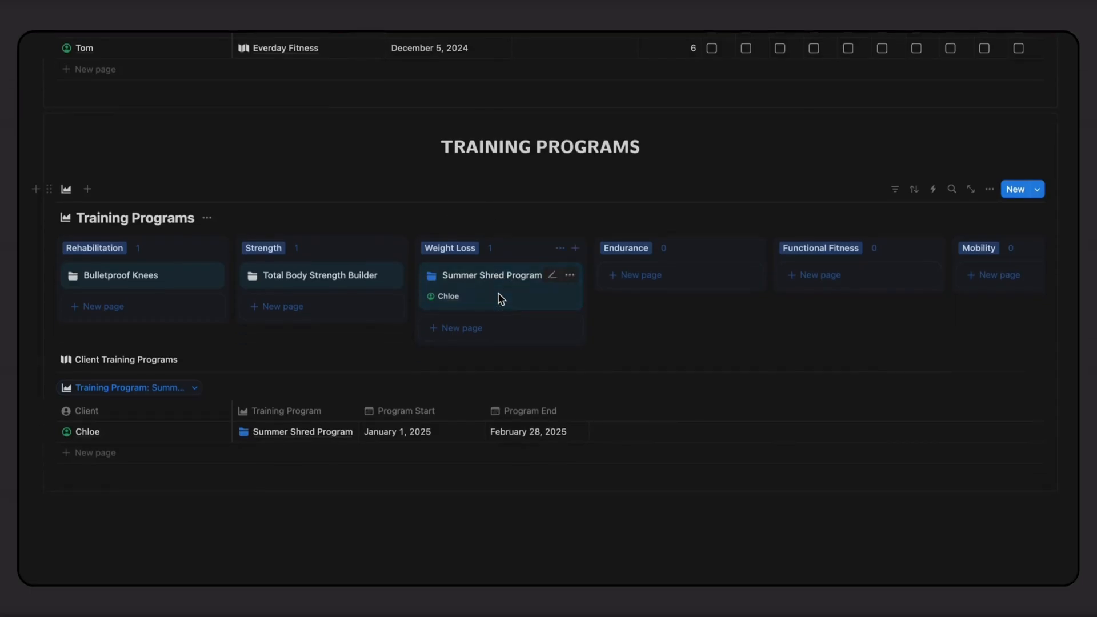
Step: Open Chloe's Summer Shred Program page and scroll to Today's Session
left_click(491, 275)
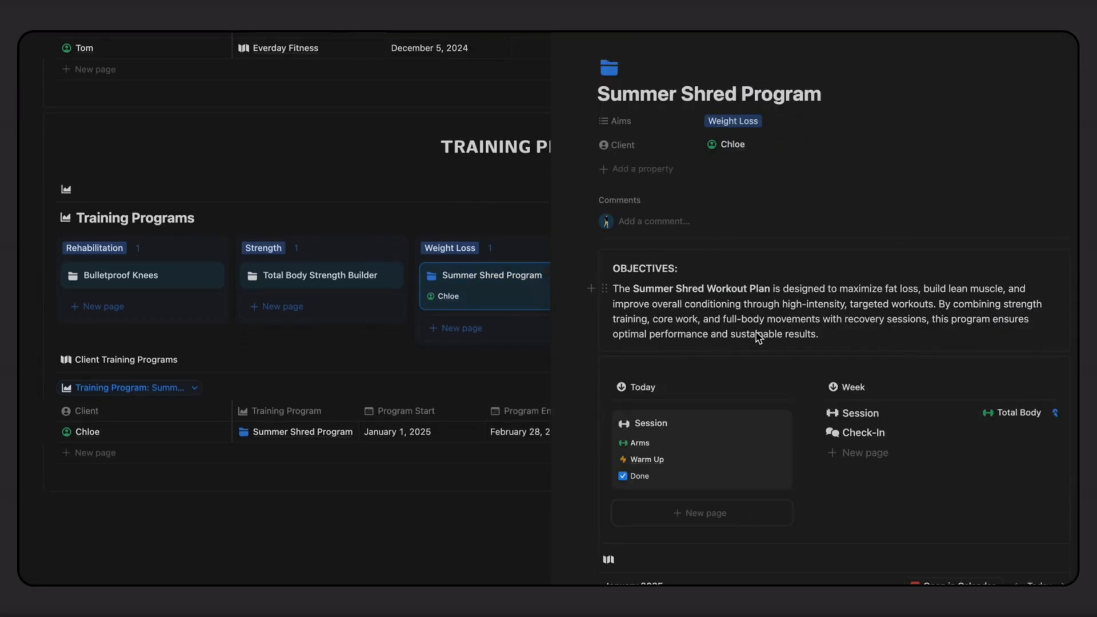
scroll("down", 3)
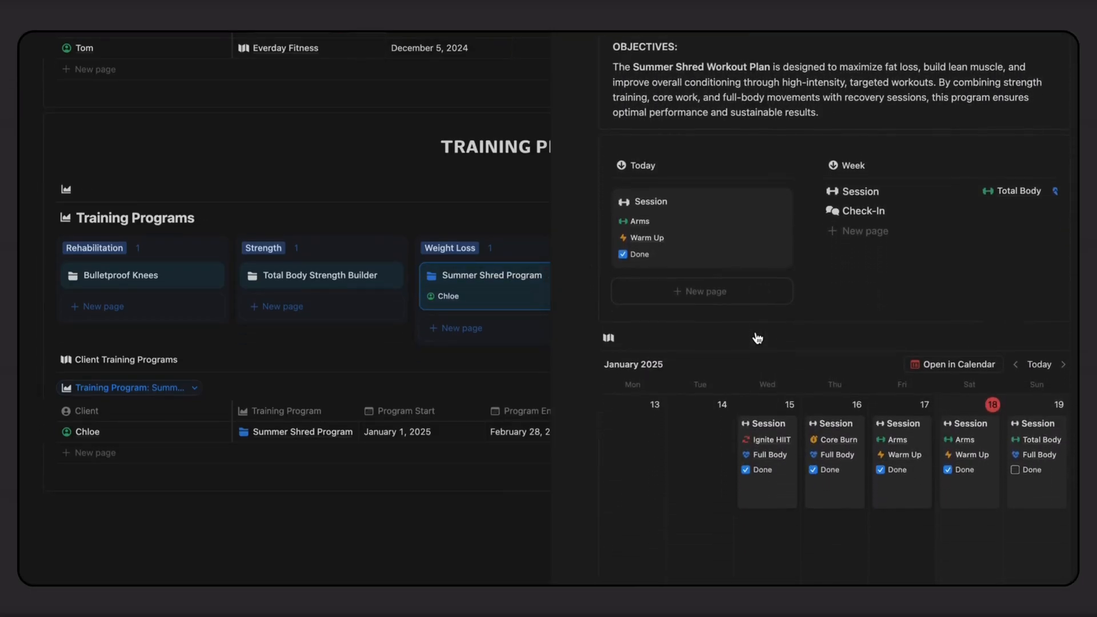
scroll("down", 3)
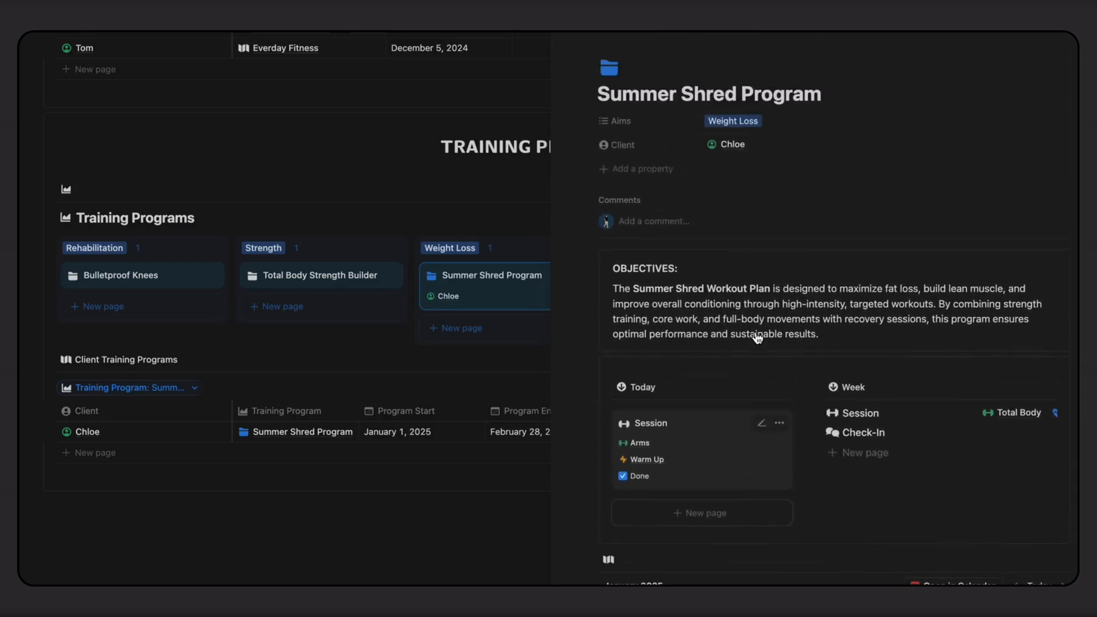
scroll("down", 3)
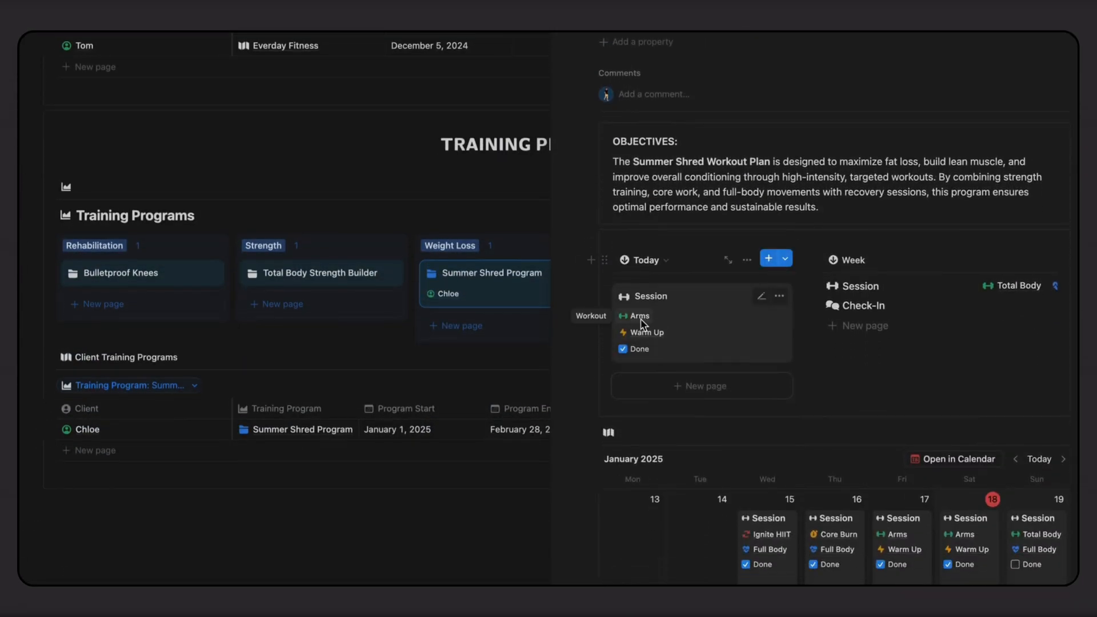
Step: Expand today's session's linked workouts and open the Arms workout page
left_click(640, 316)
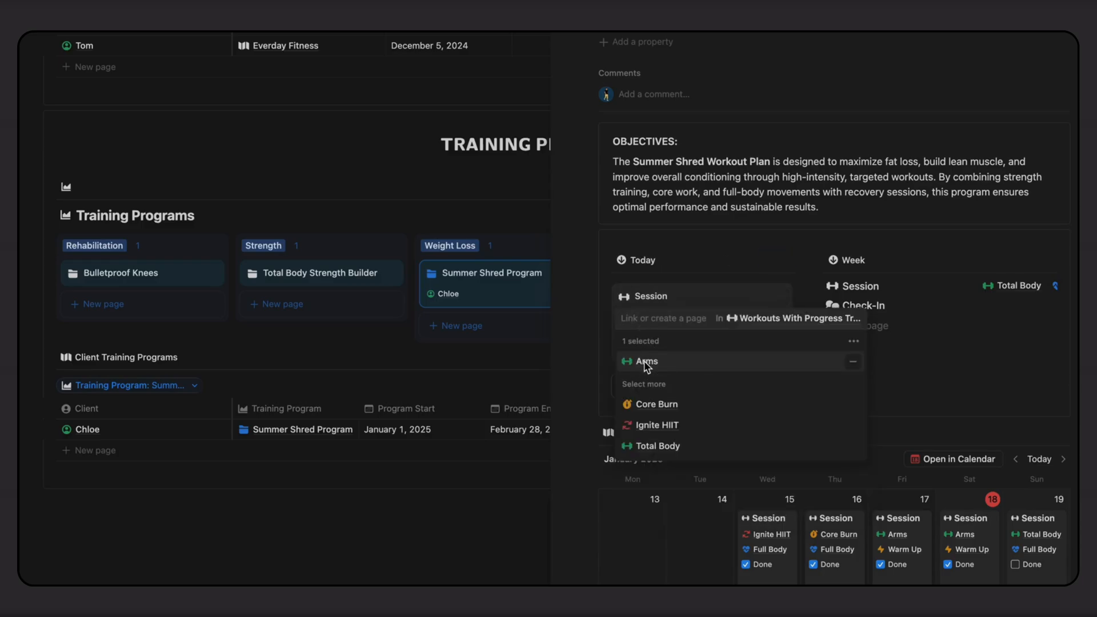
left_click(646, 361)
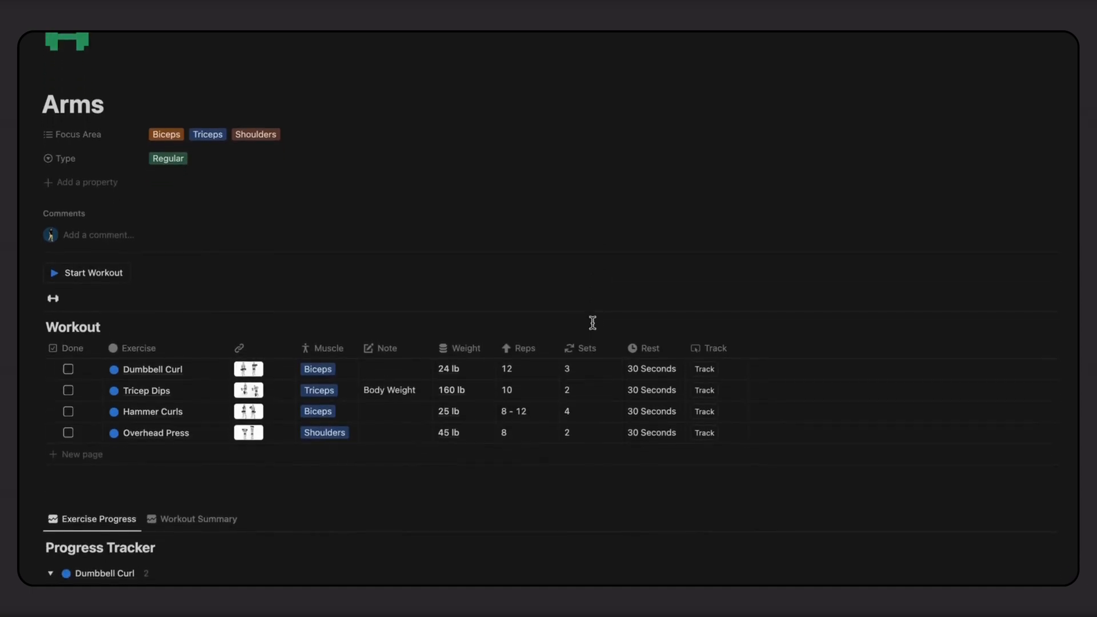
Step: Scroll the Arms page from the Workout table down to the Dumbbell Curl Progress Tracker
scroll("down", 3)
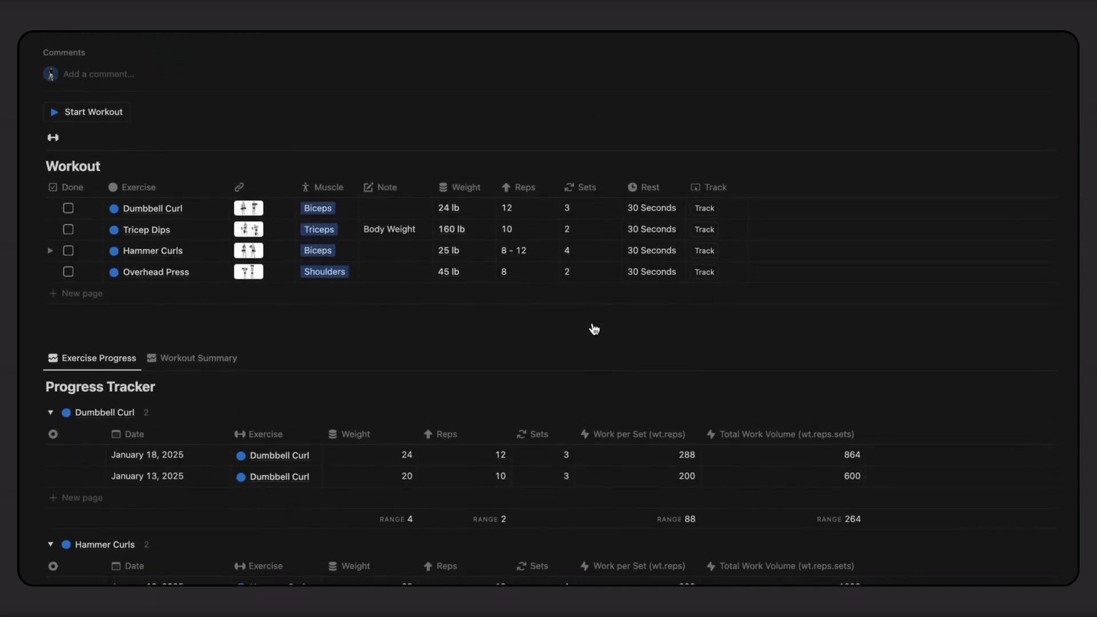
scroll("down", 3)
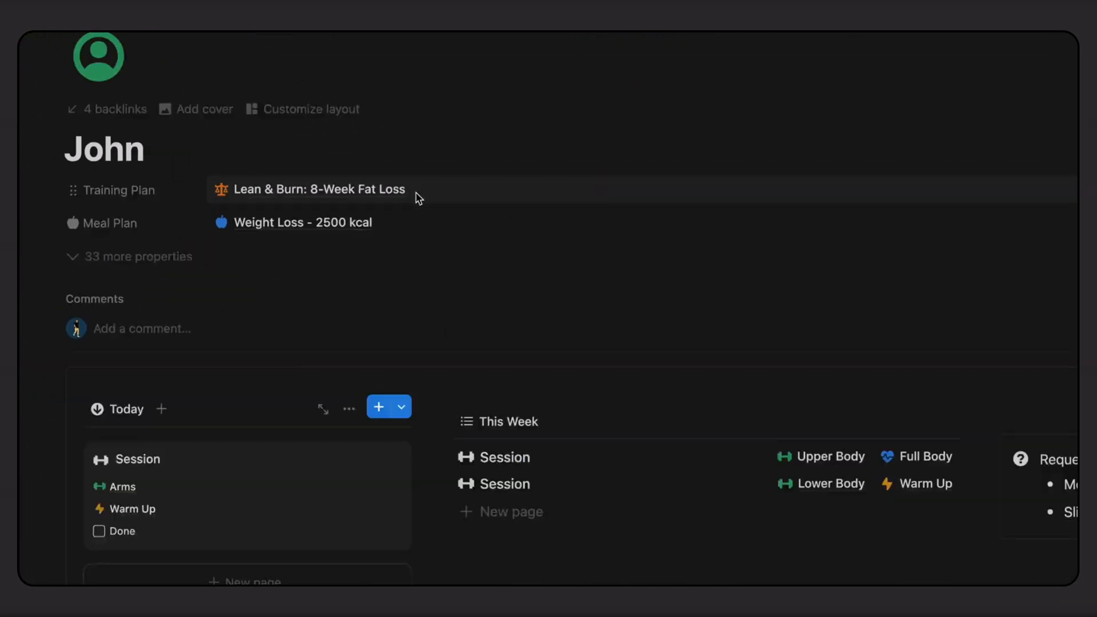
left_click(319, 189)
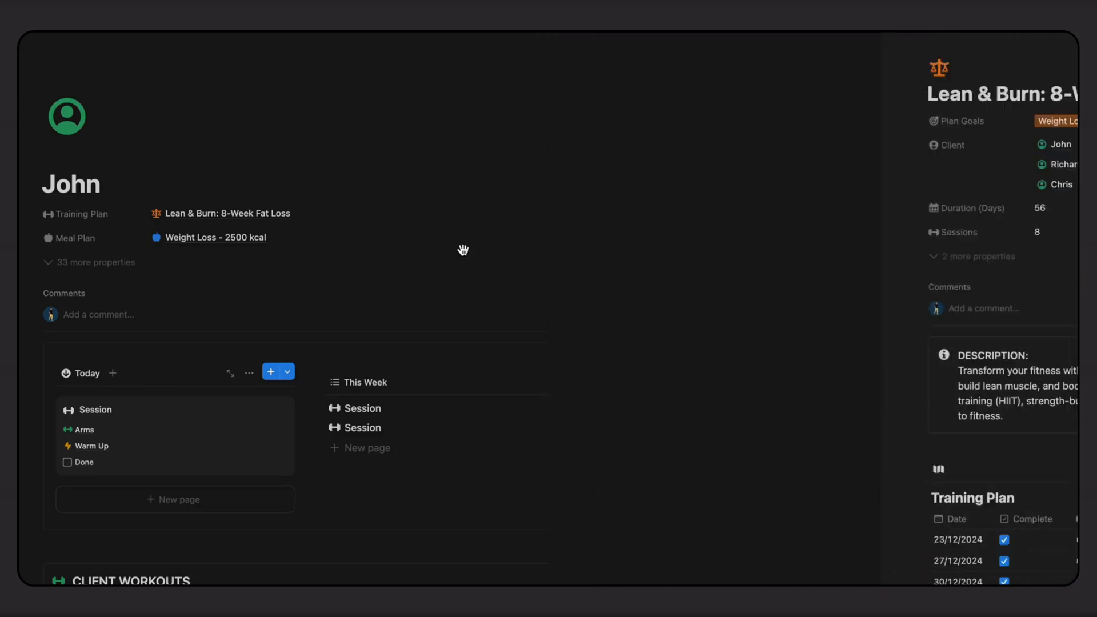
left_click(545, 206)
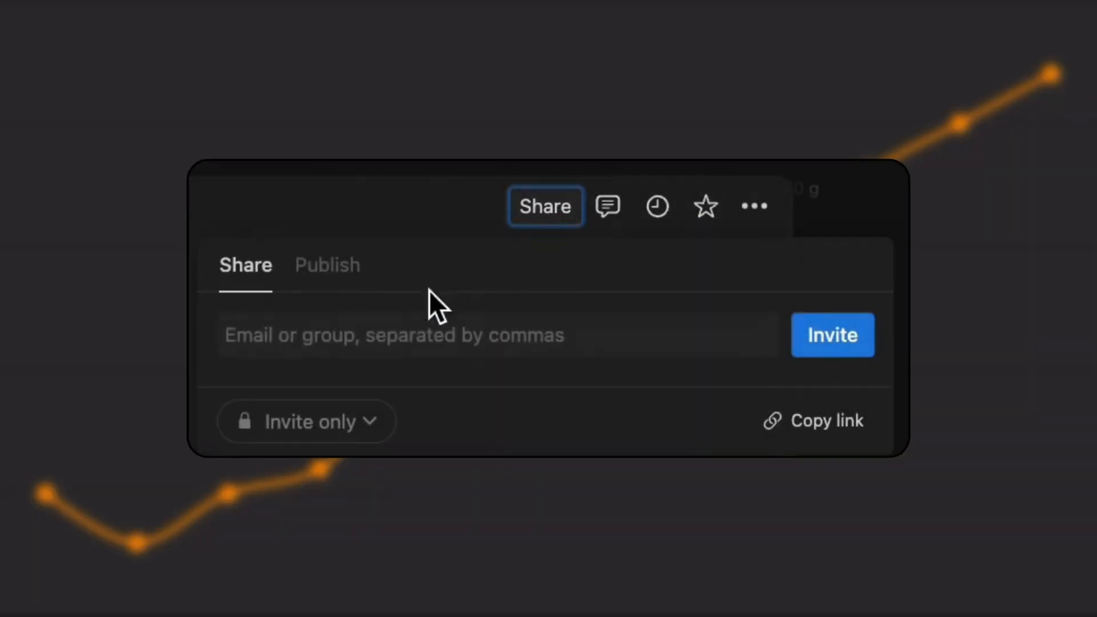
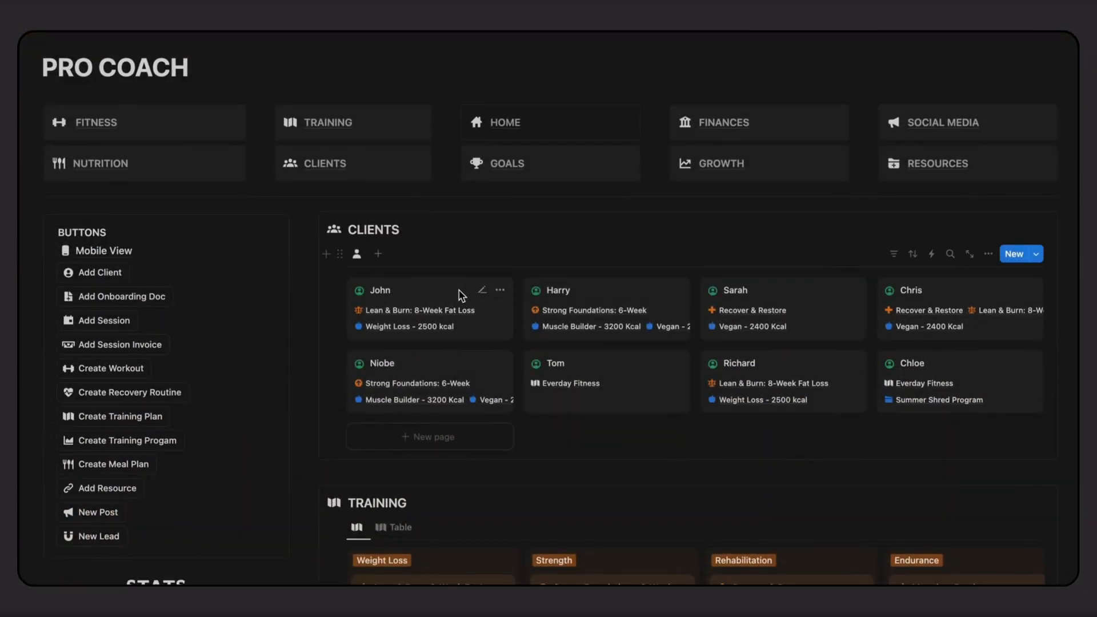
left_click(381, 290)
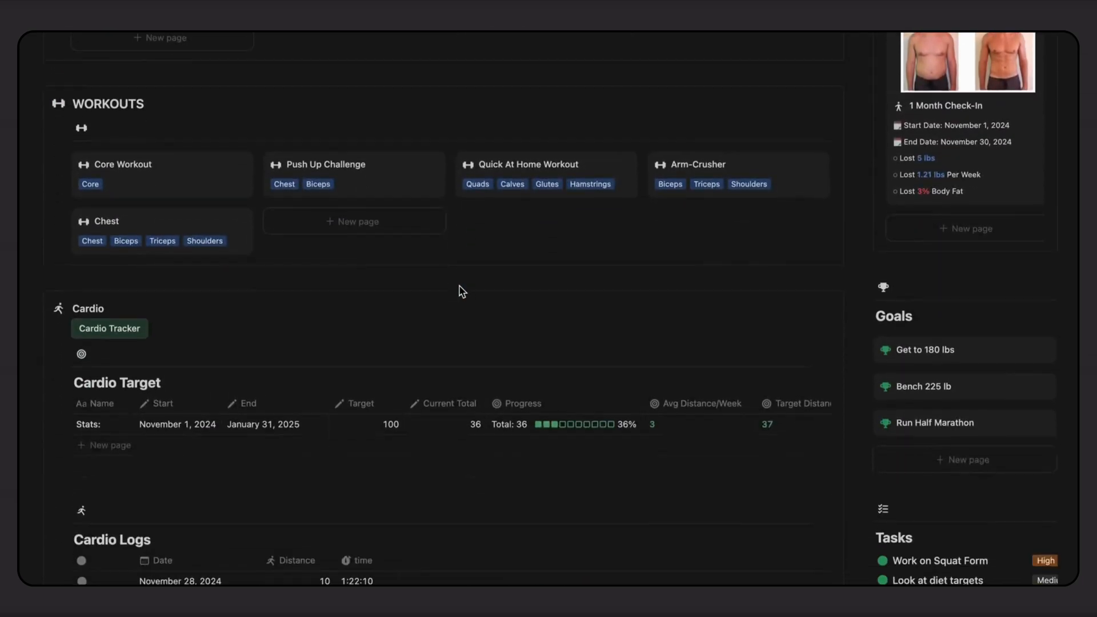
scroll("down", 3)
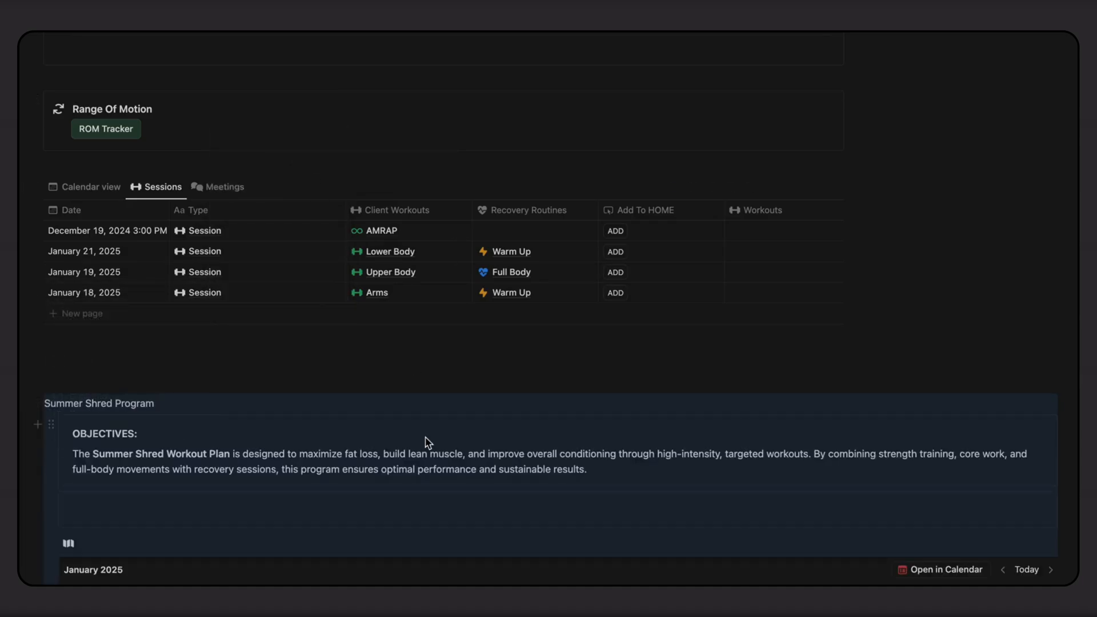
scroll("down", 3)
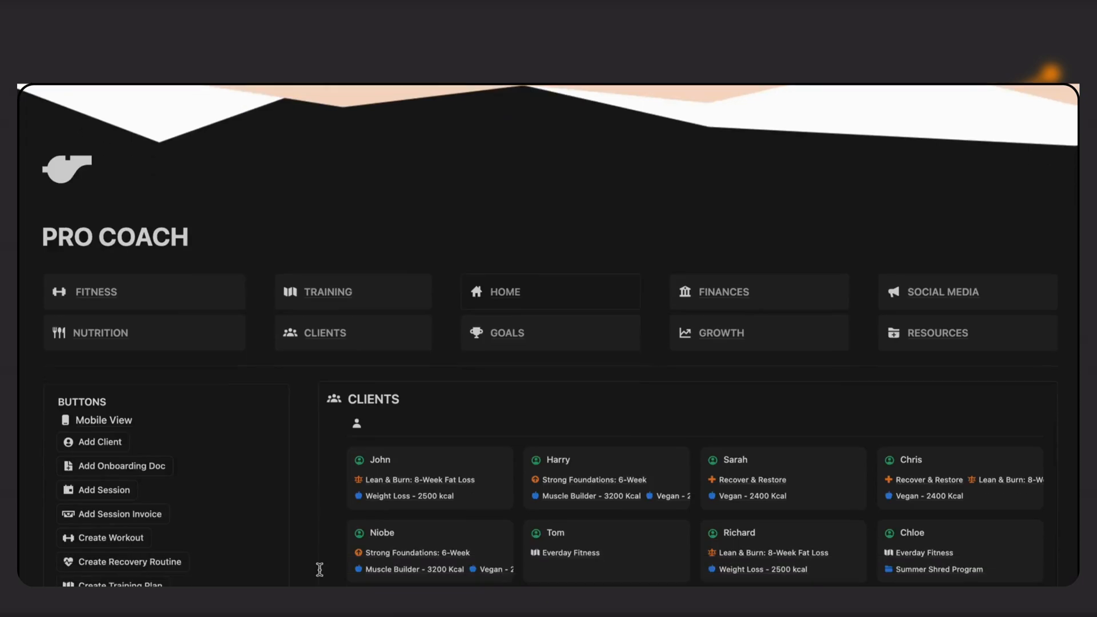
Step: Scroll the Pro Coach dashboard past Workouts and Meal Plans to the Leads list and Posts timeline
scroll("down", 3)
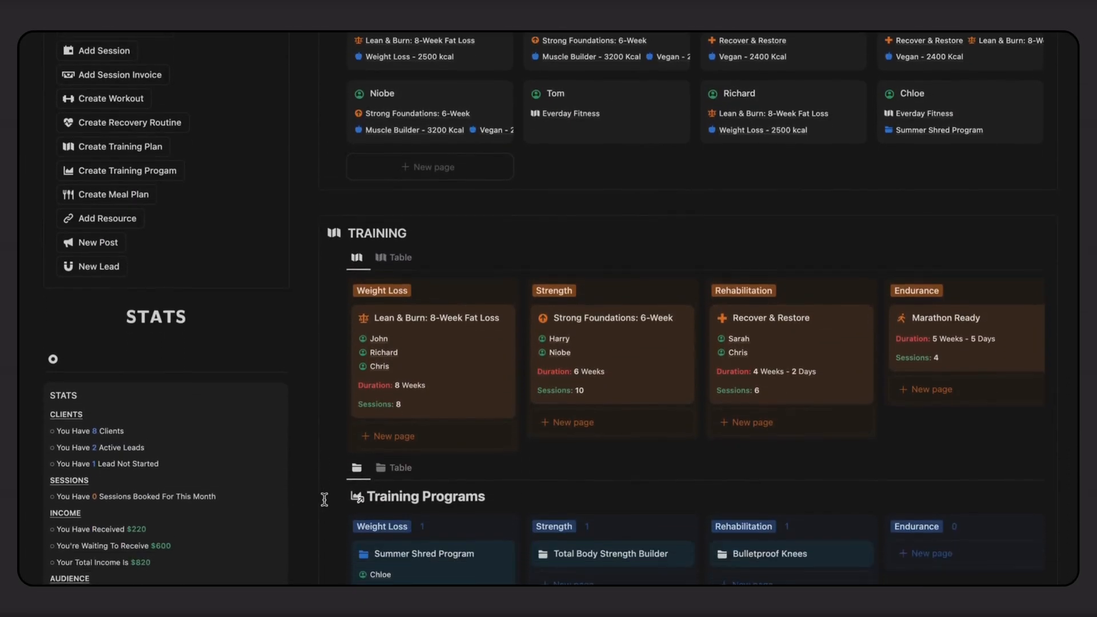
scroll("down", 3)
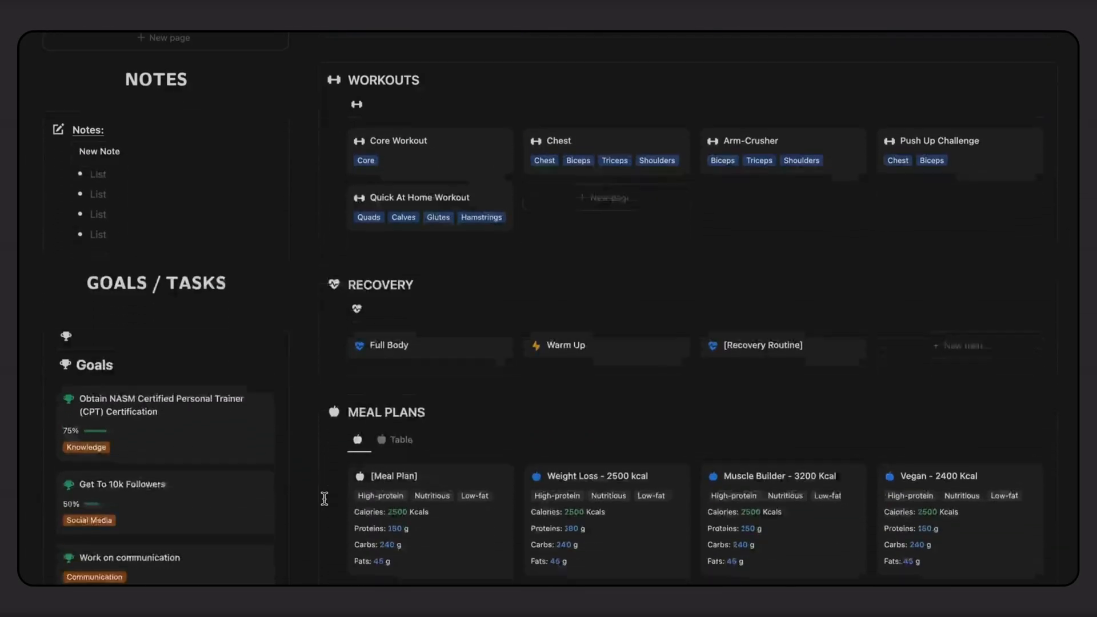
scroll("down", 3)
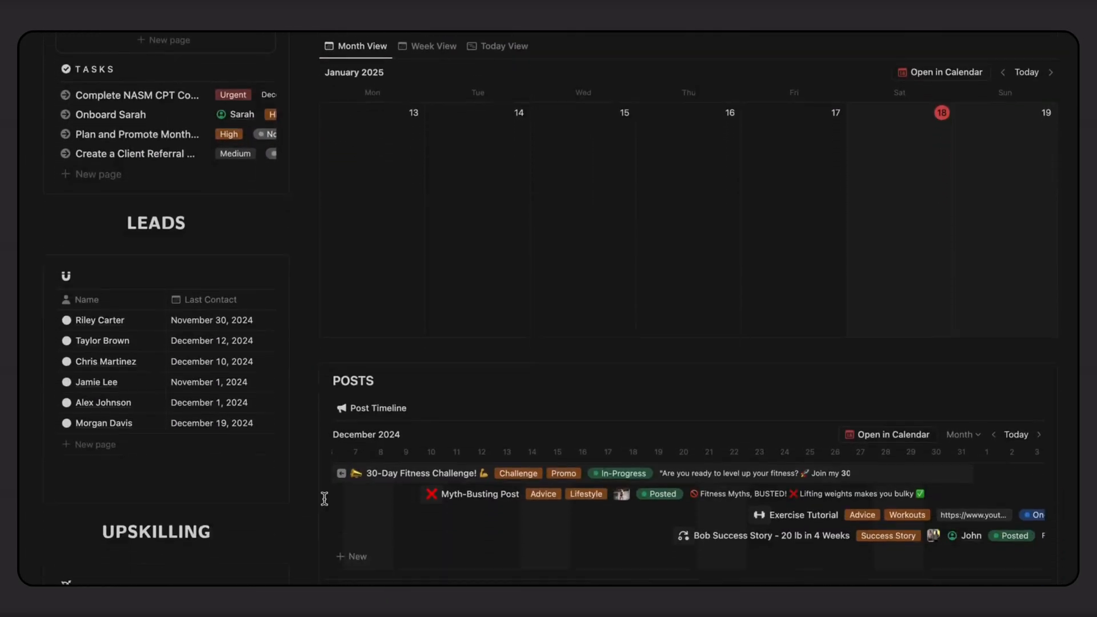